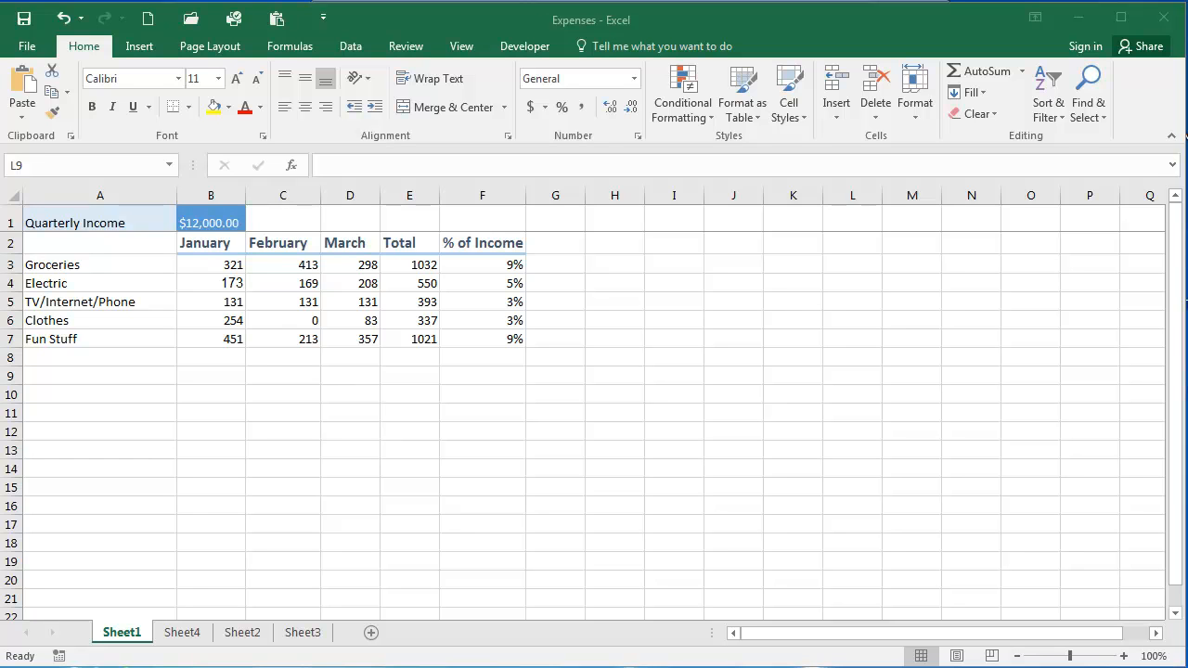
- Select the five expense category names with their January amounts (A3:B7)
left_click_drag(100, 263, 101, 283)
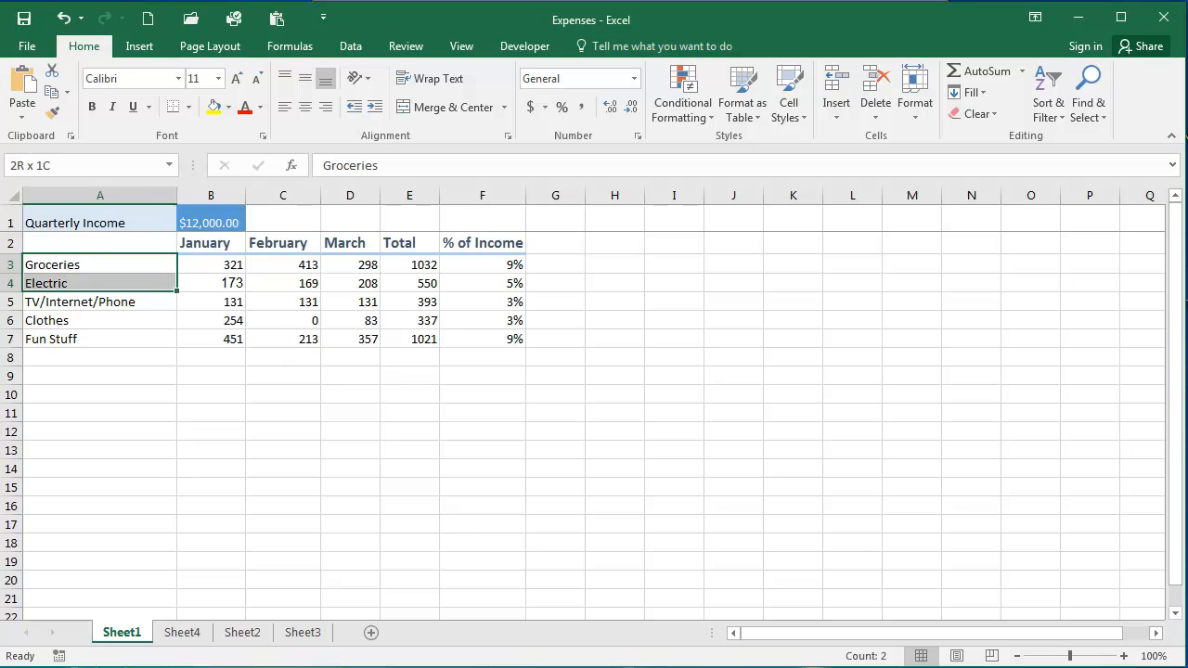
left_click_drag(100, 264, 211, 338)
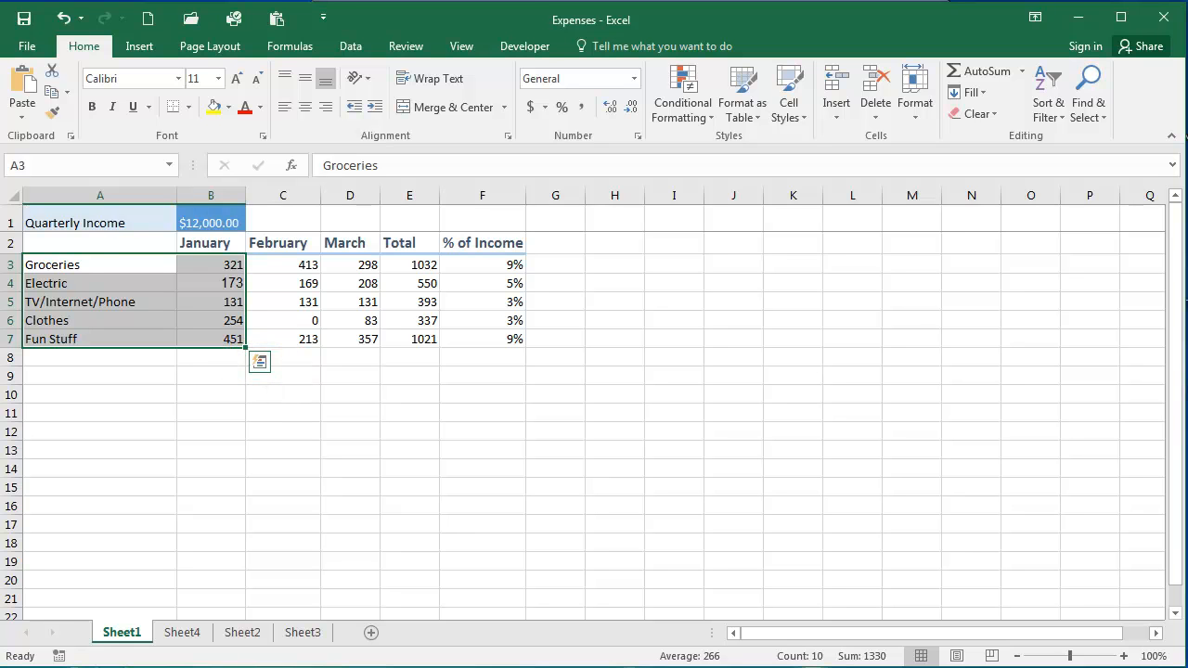
mouse_move(260, 360)
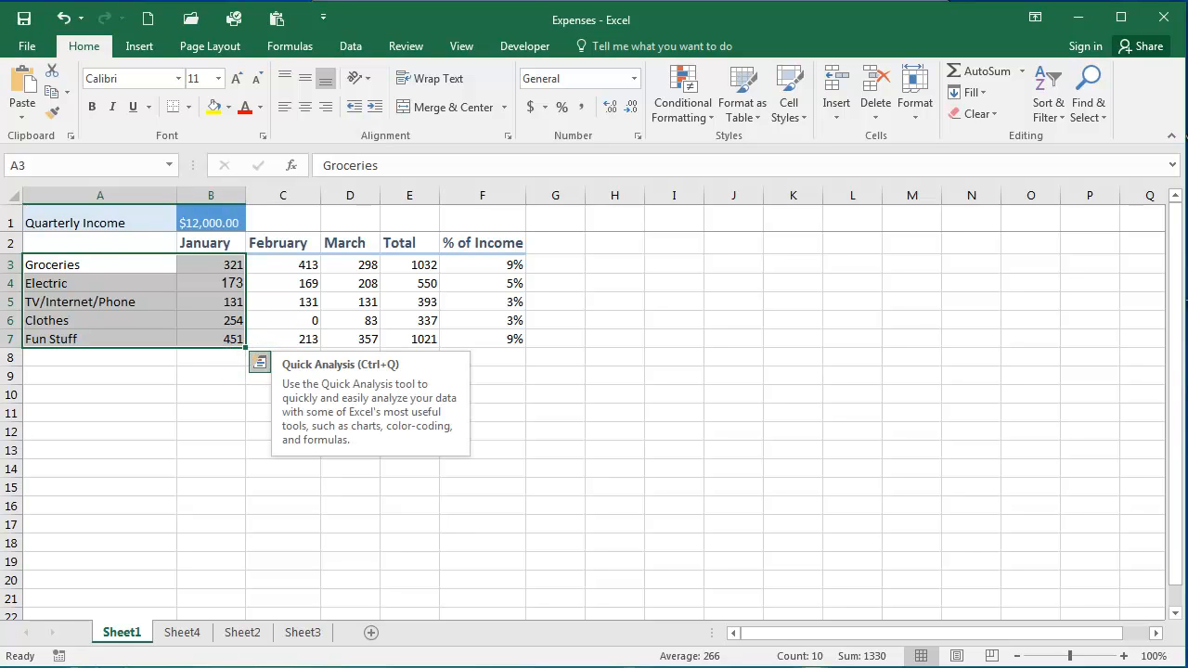
- Preview a colour scale on the January values via Quick Analysis, then move to the Charts suggestions
left_click(260, 360)
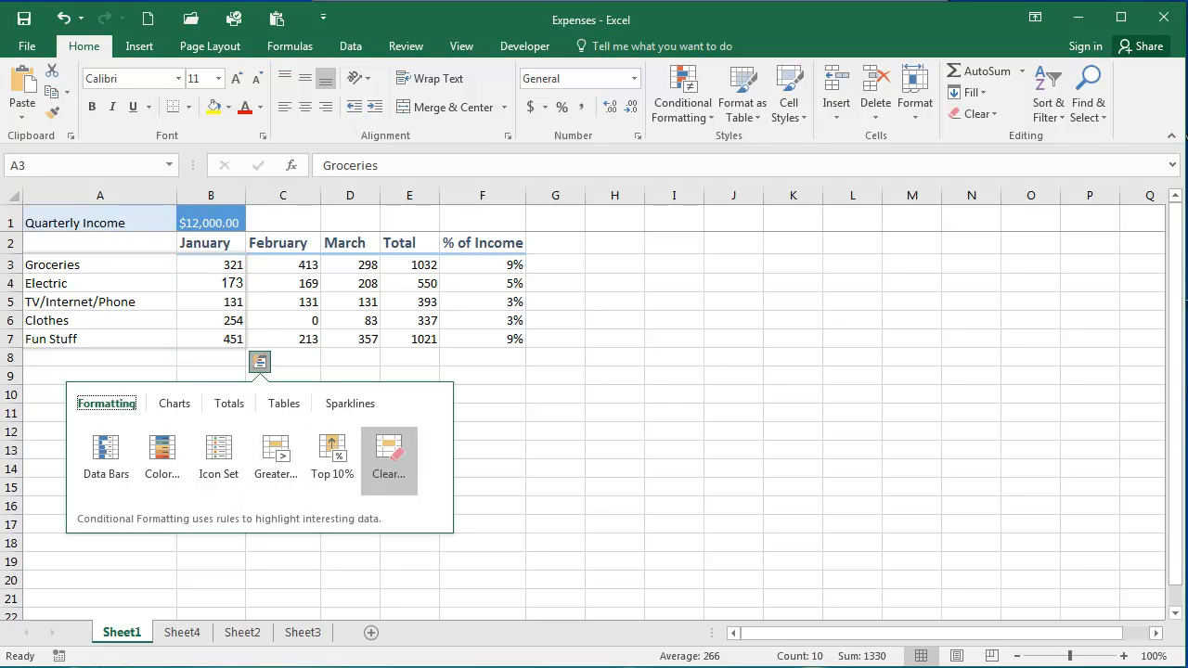
left_click(162, 447)
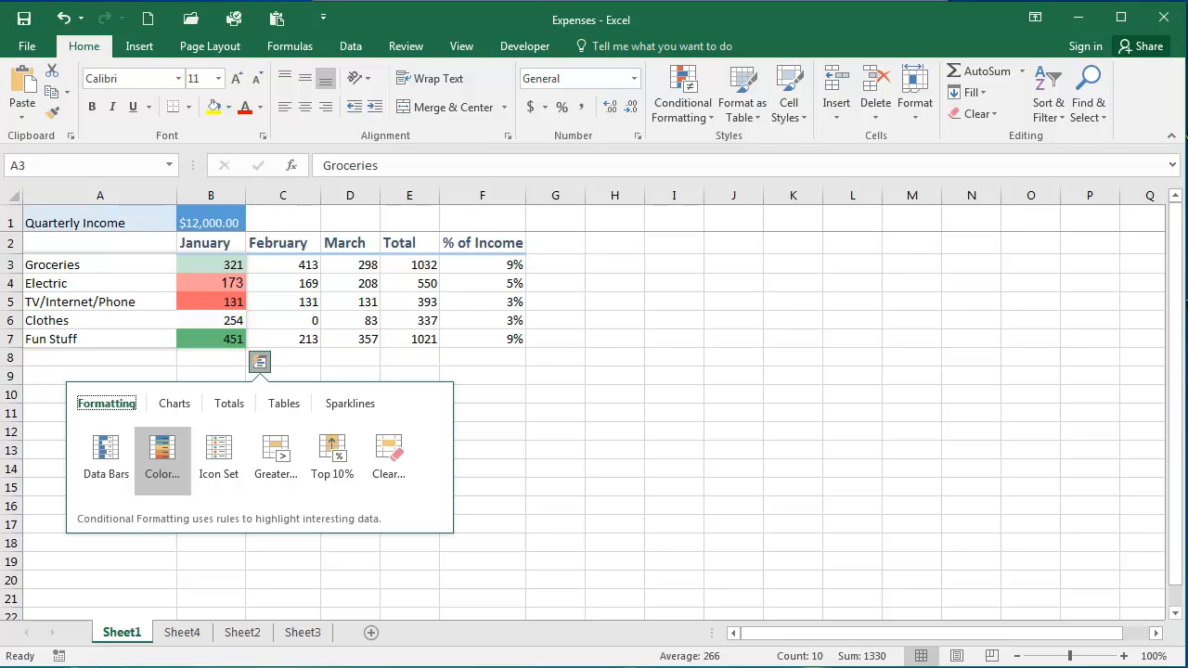
left_click(174, 403)
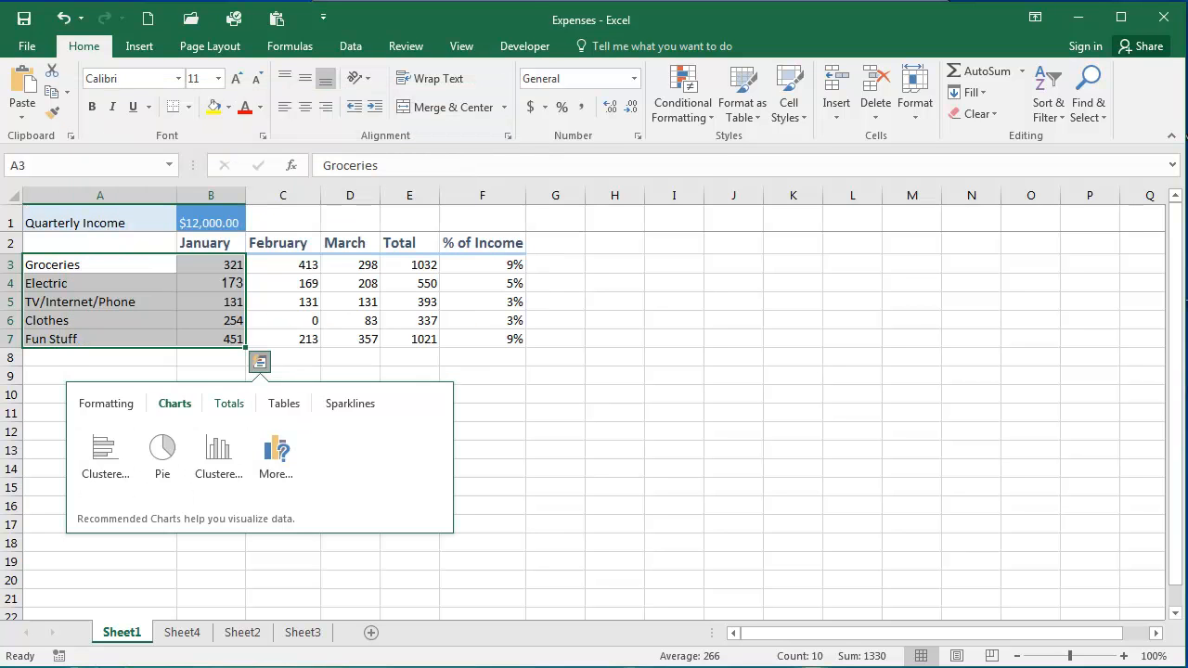
- Review the Totals (average row), Tables and Sparklines suggestions without applying any
left_click(229, 403)
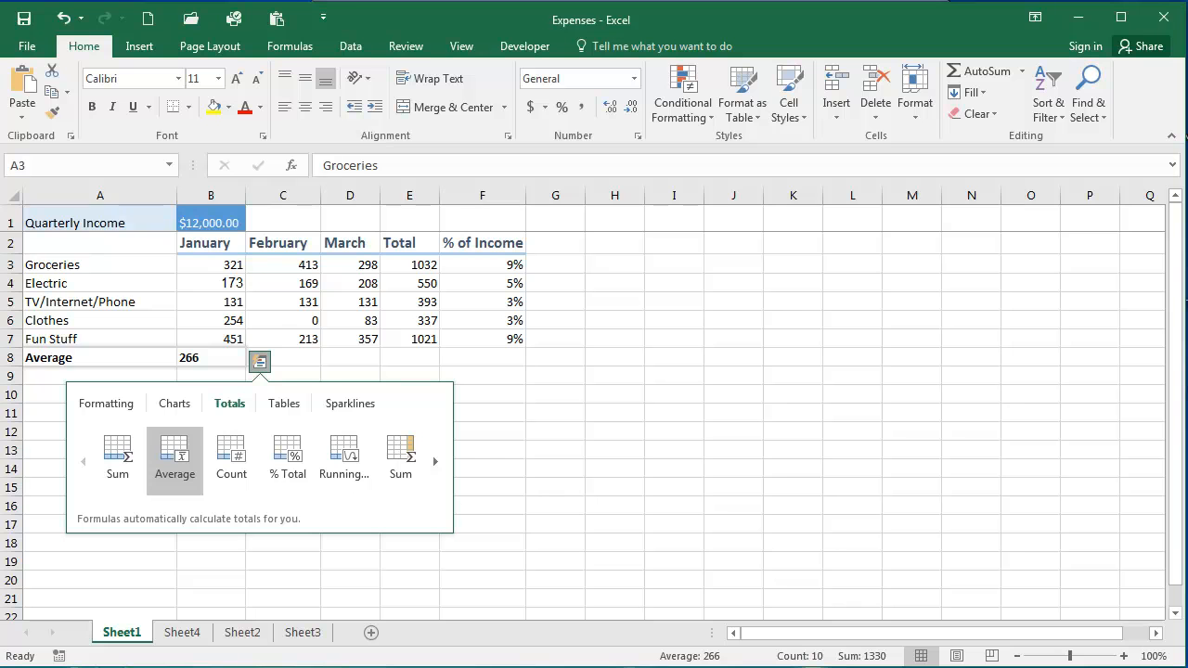
left_click(284, 403)
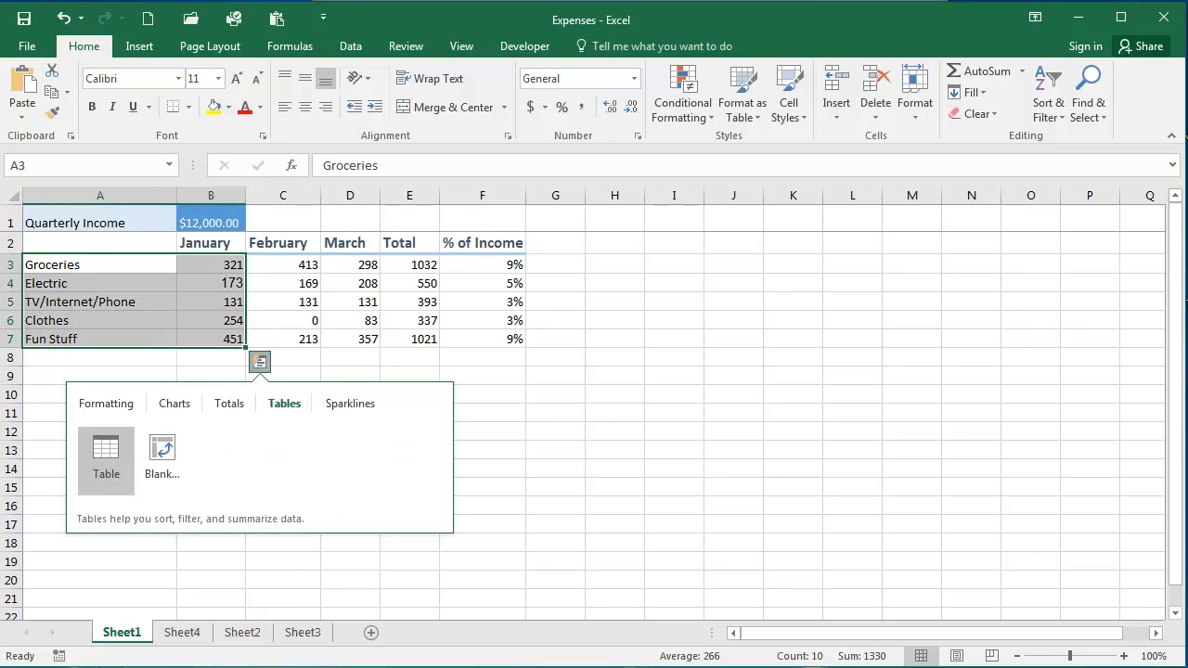
left_click(348, 403)
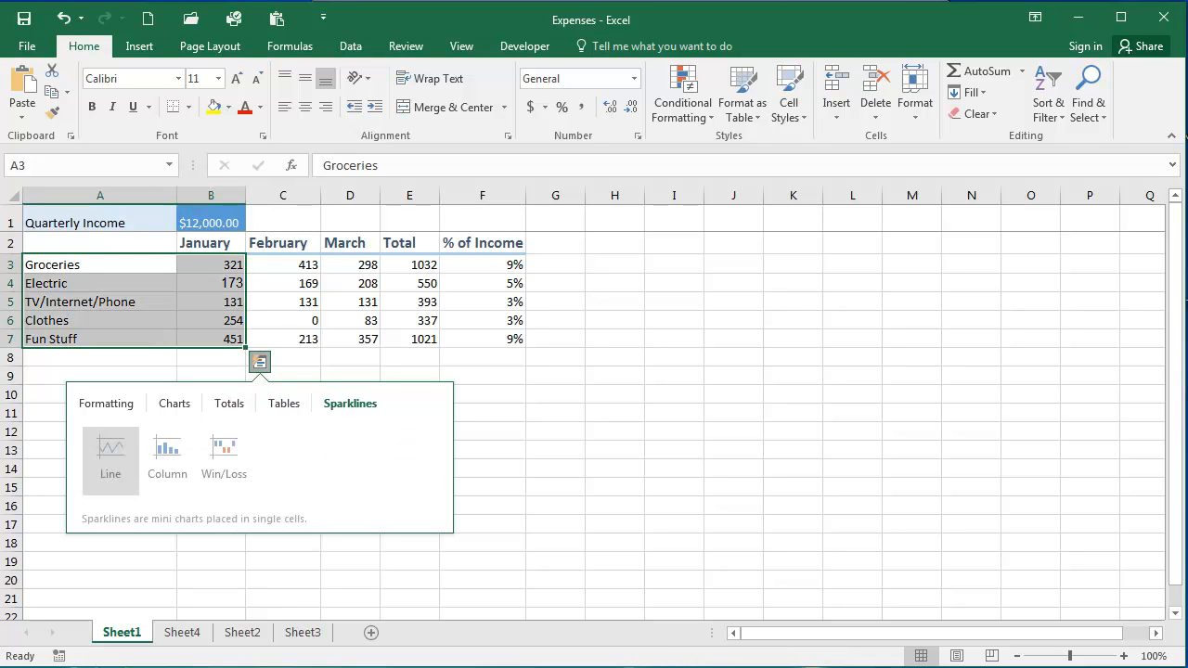